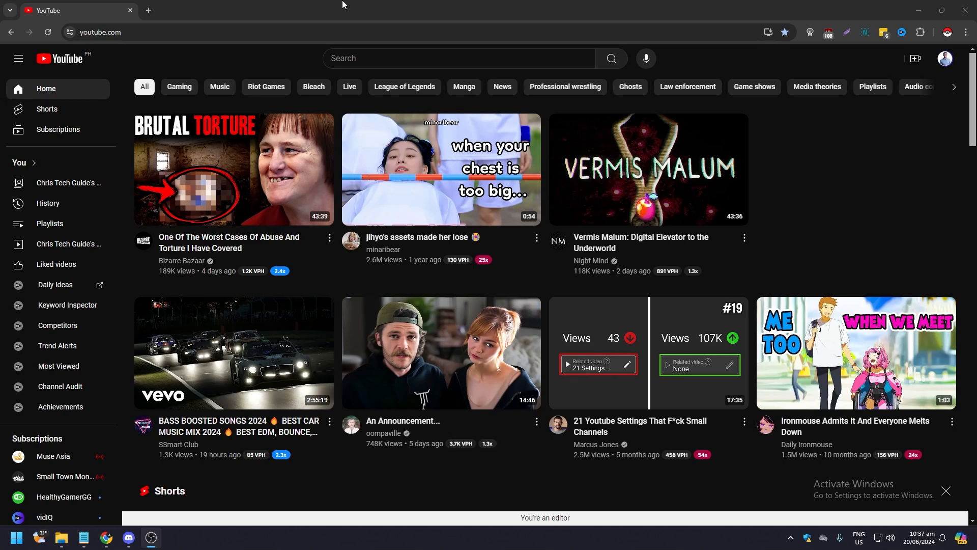
{"action": "mouse_move", "coordinate": [242, 45]}
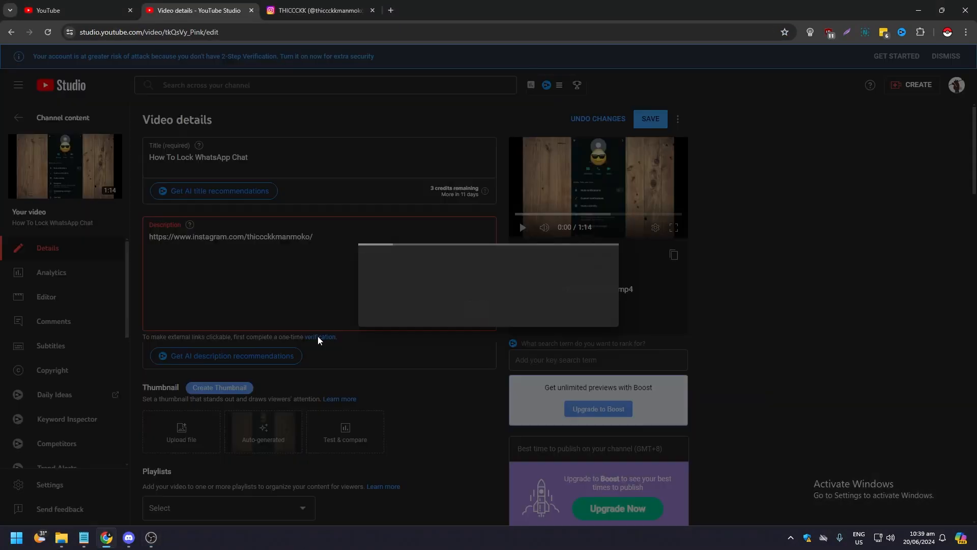
Step: Dismiss the one-time link verification notice and head to YouTube Studio
{"action": "left_click", "coordinate": [319, 336]}
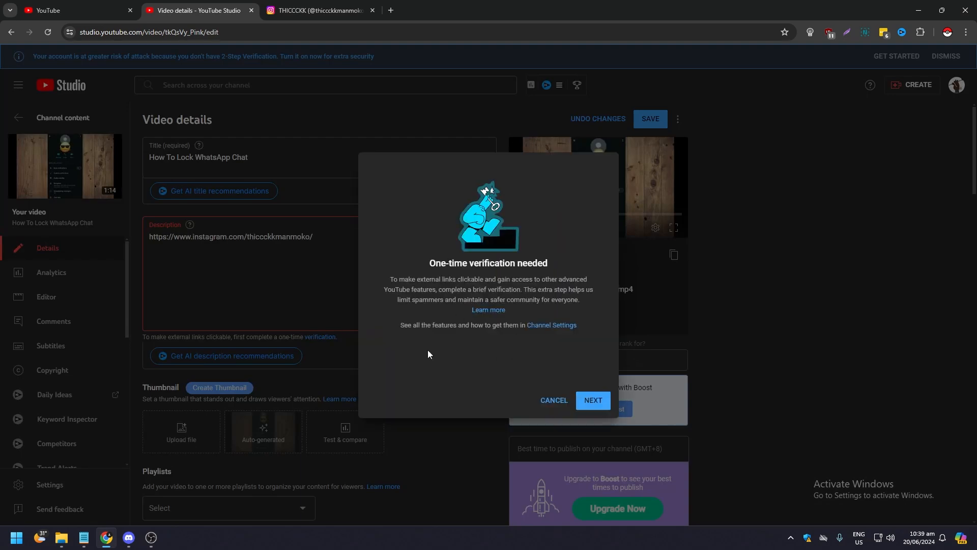
{"action": "left_click", "coordinate": [46, 10]}
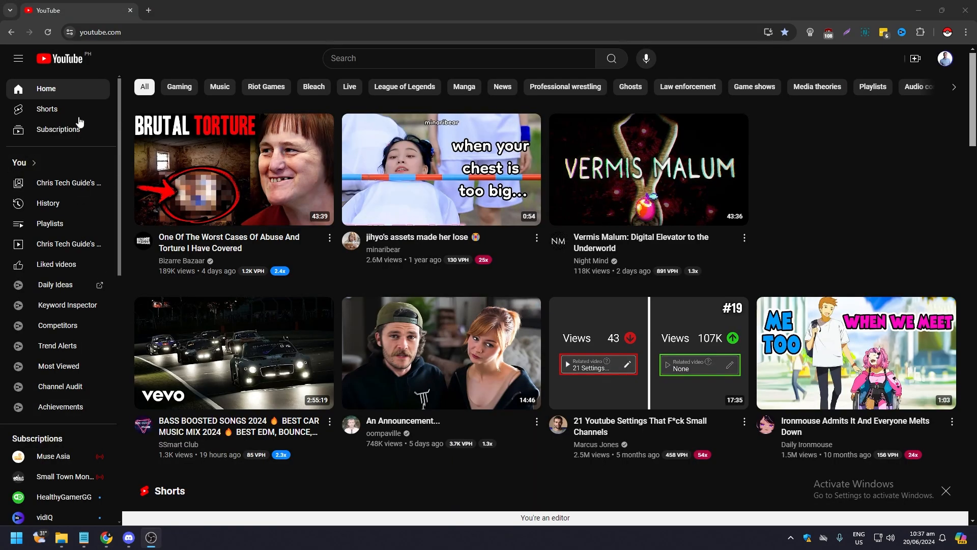
{"action": "mouse_move", "coordinate": [859, 160]}
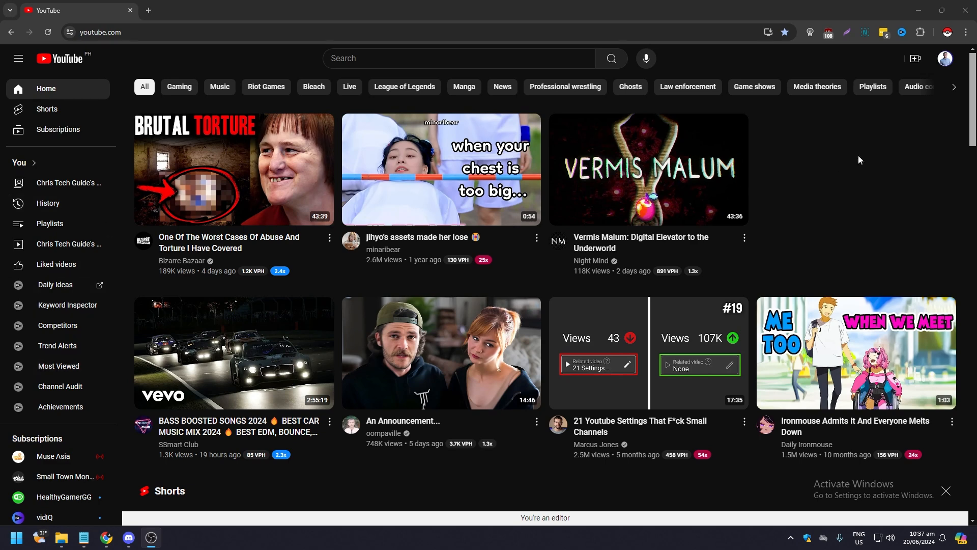
{"action": "left_click", "coordinate": [945, 58]}
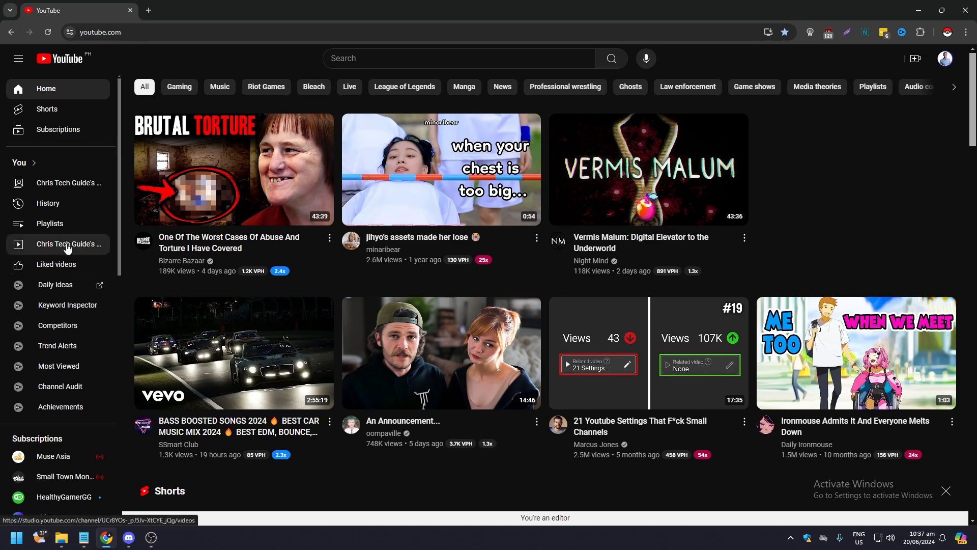
{"action": "mouse_move", "coordinate": [65, 245]}
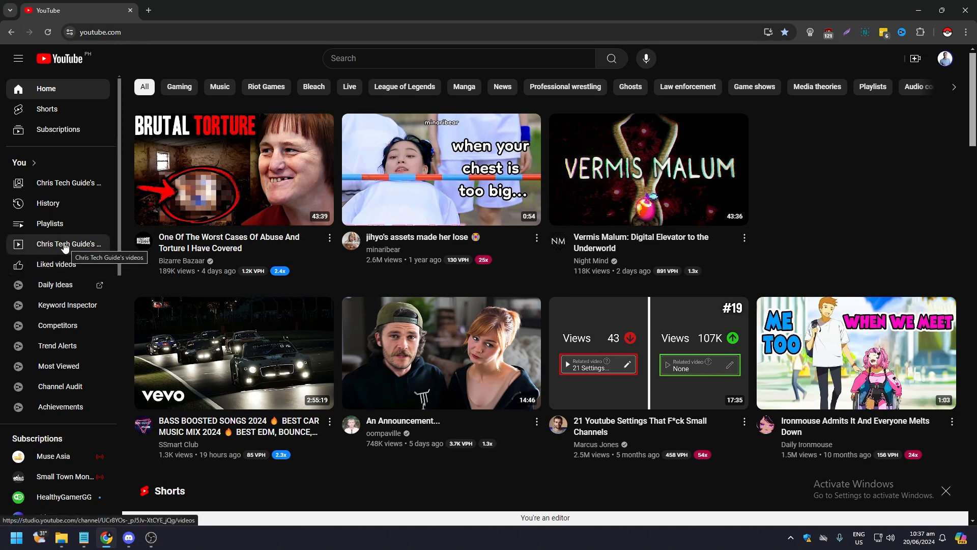
Step: From Studio's Content list, load the Monopoly Go Airplane Mode video's details
{"action": "left_click", "coordinate": [69, 244]}
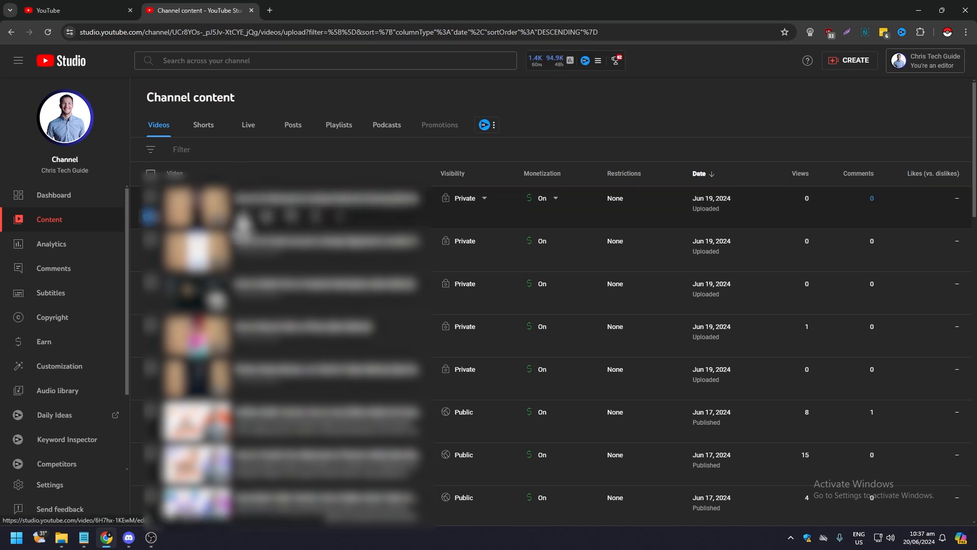
{"action": "left_click", "coordinate": [195, 211]}
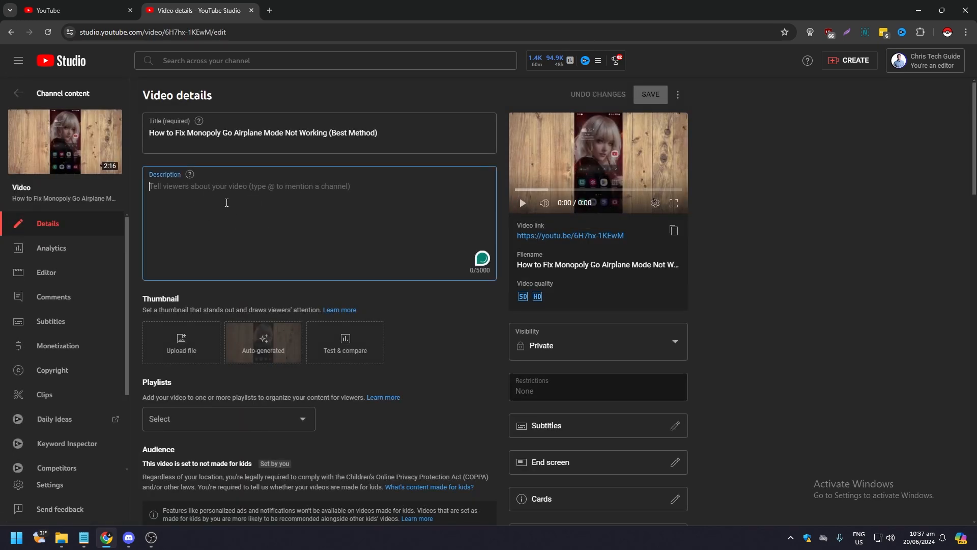
{"action": "type", "text": "https://www.instagram.com/thiccckkmanmoko/"}
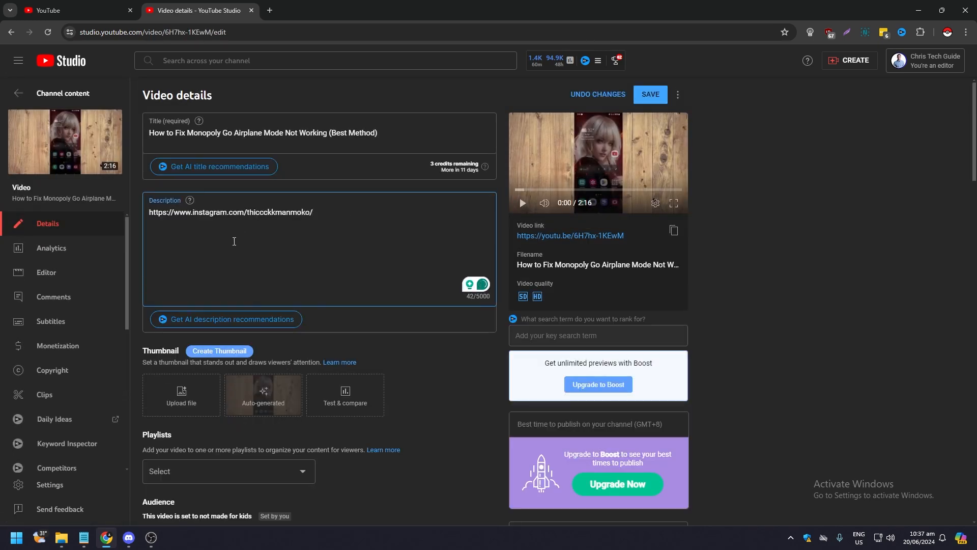
{"action": "left_click", "coordinate": [313, 212]}
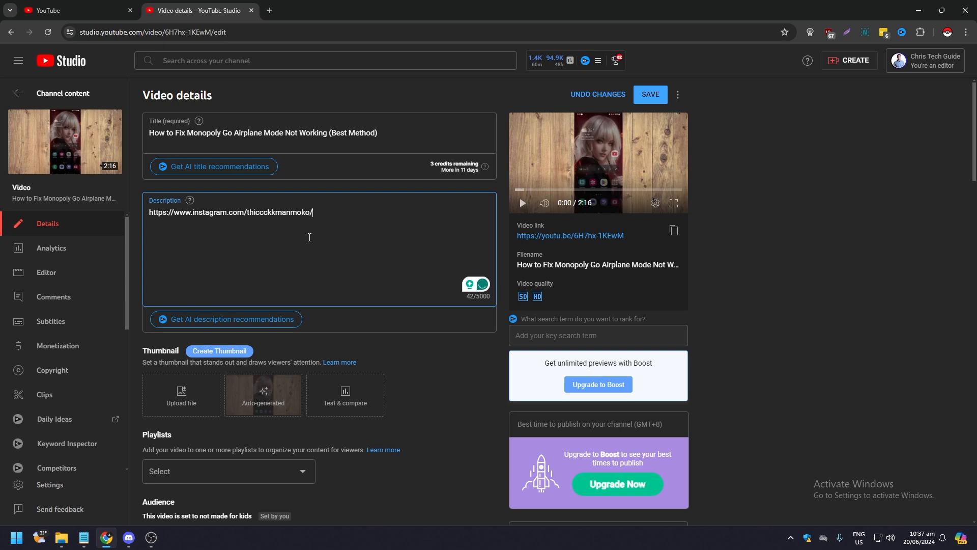
{"action": "mouse_move", "coordinate": [326, 228]}
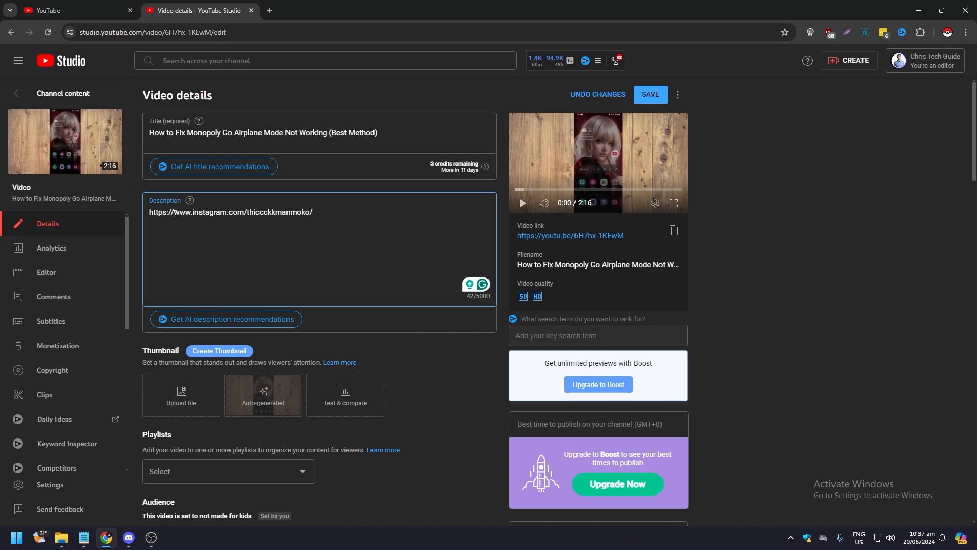
{"action": "left_click_drag", "start_coordinate": [173, 212], "coordinate": [251, 212]}
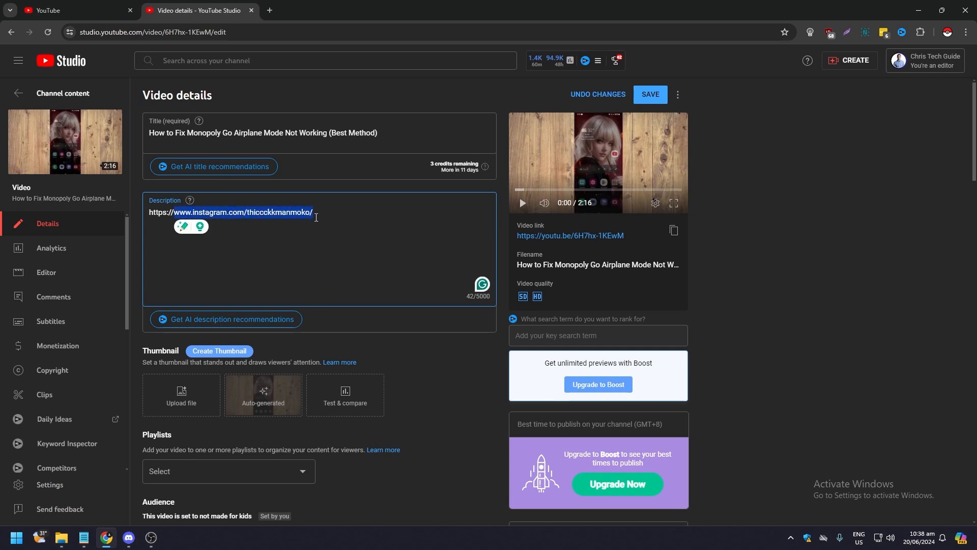
{"action": "left_click", "coordinate": [375, 216]}
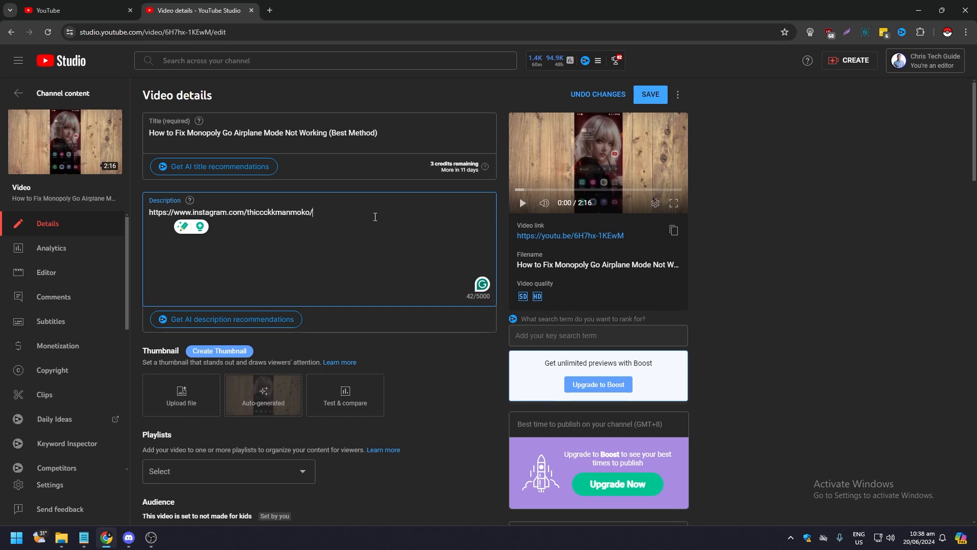
{"action": "type", "text": "www.instagram.com/thiccckkmanmoko/"}
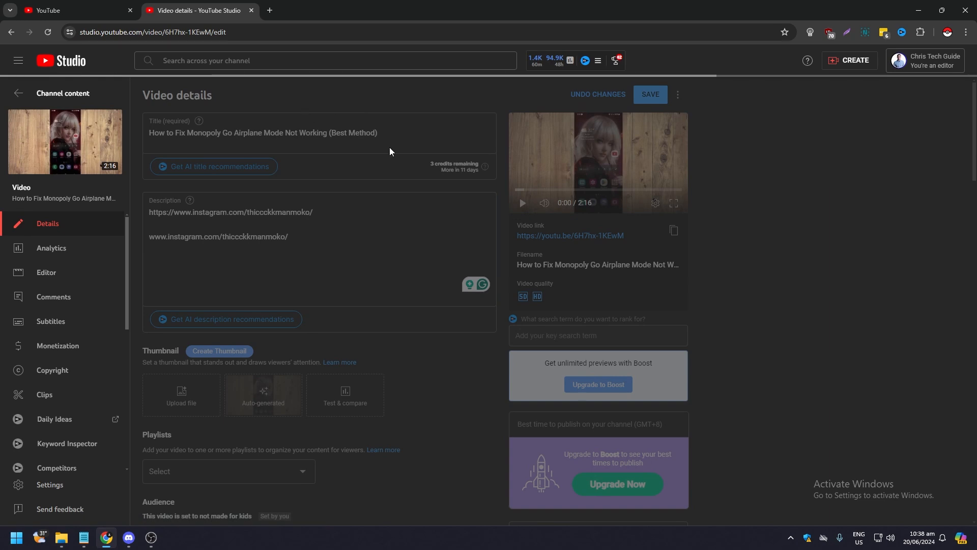
Step: Save the description and view the video's watch page on YouTube
{"action": "left_click", "coordinate": [651, 93]}
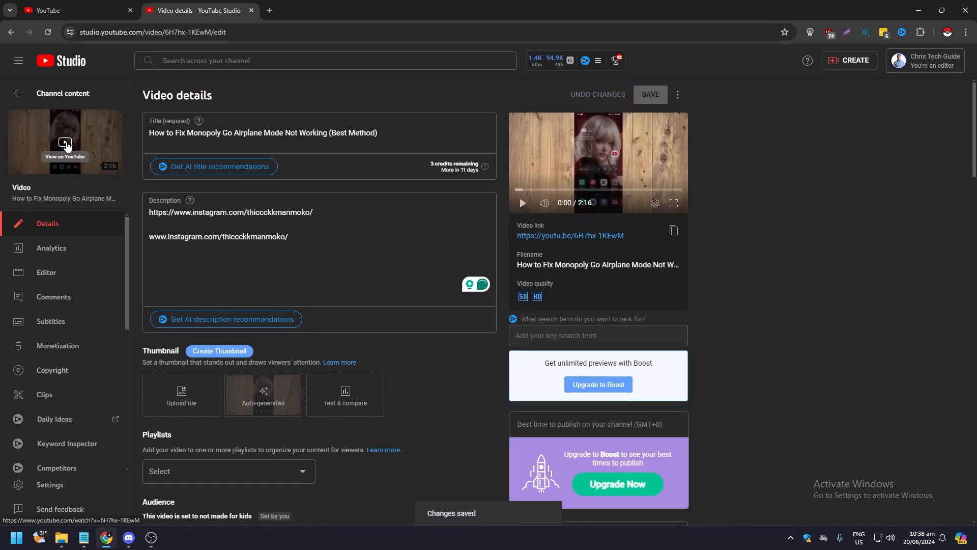
{"action": "left_click", "coordinate": [65, 144]}
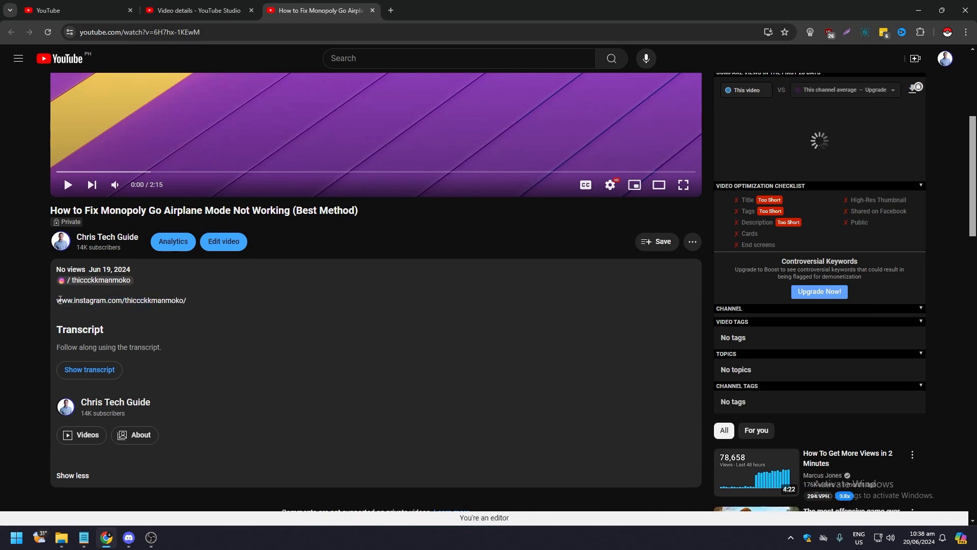
Step: Check that the plain www Instagram address in the watch-page description is not clickable
{"action": "double_click", "coordinate": [72, 301]}
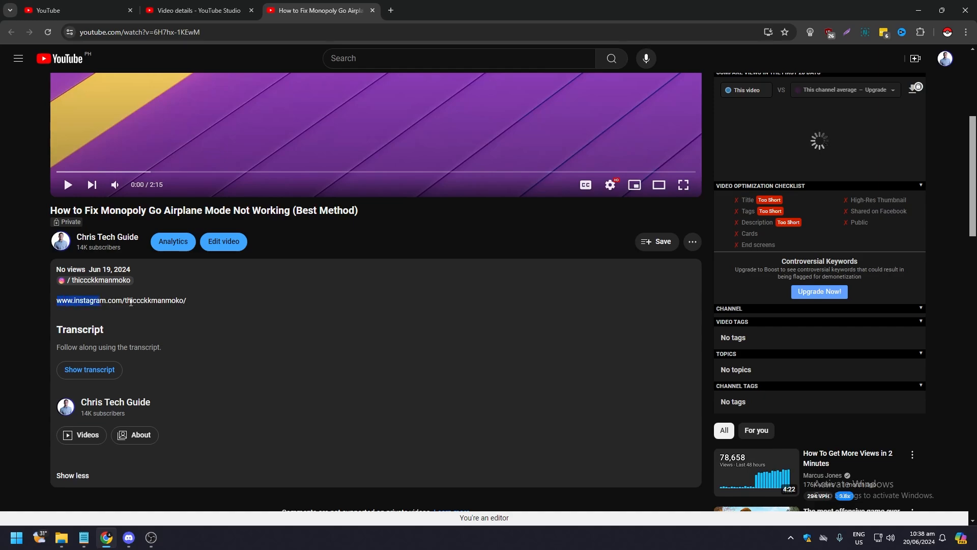